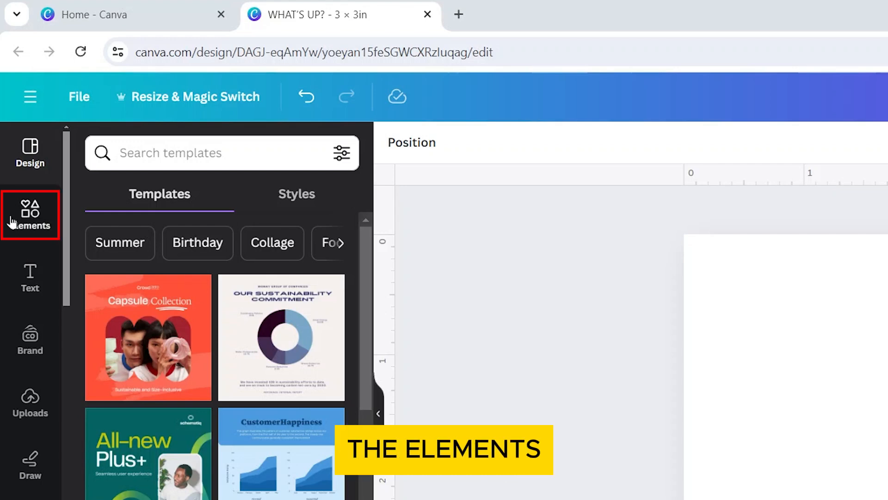
Search the Elements library for DANCING CAT and narrow the results to Graphics
left_click(30, 215)
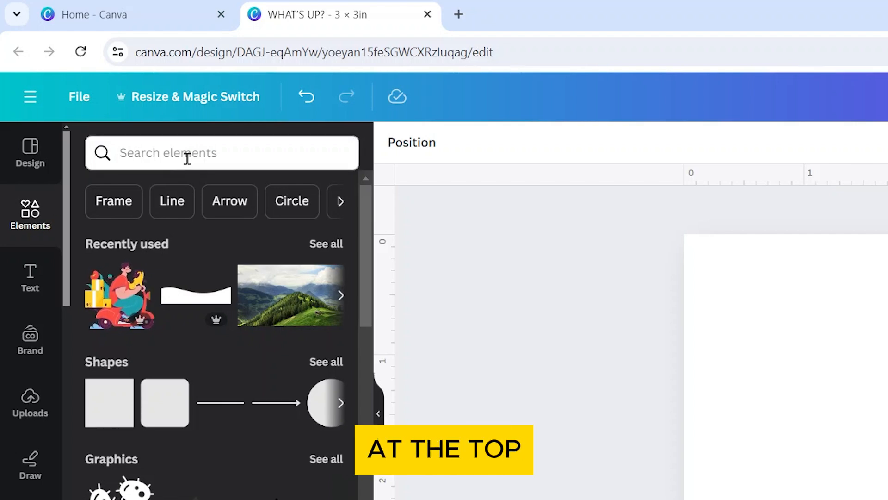
type("DANCI")
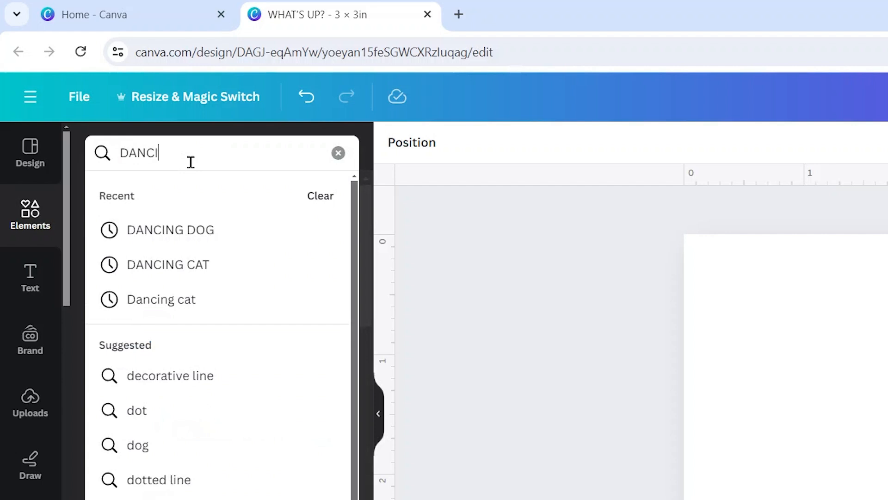
left_click(169, 264)
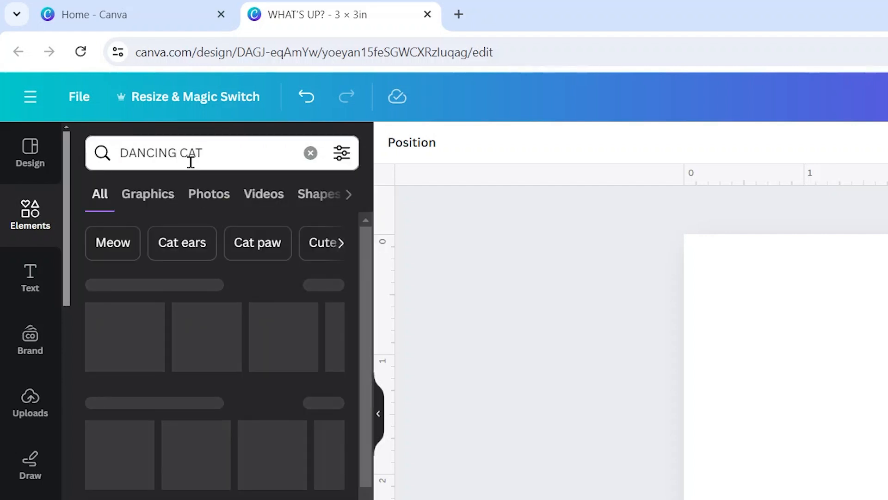
left_click(148, 193)
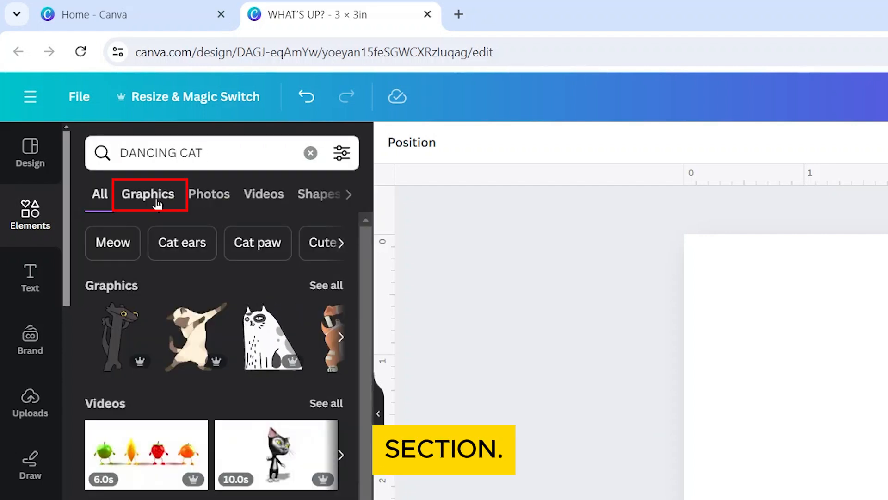
left_click(148, 193)
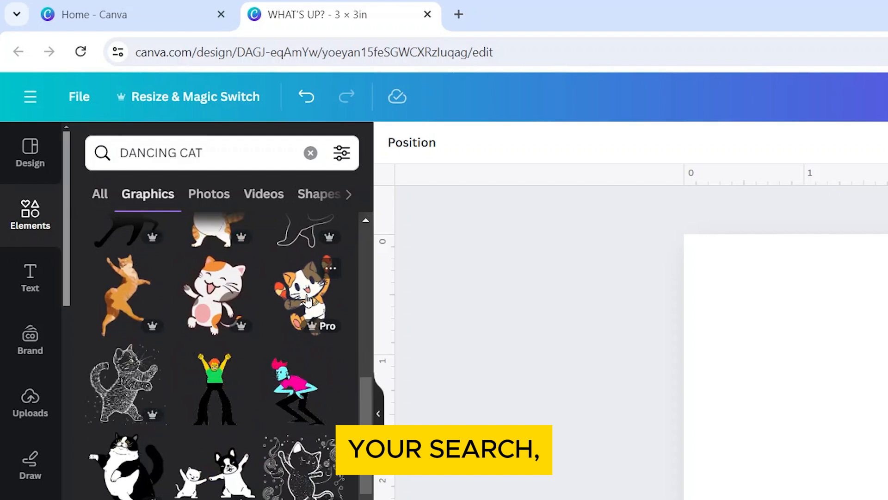
Filter the DANCING CAT graphics to show only Animated results
left_click(342, 153)
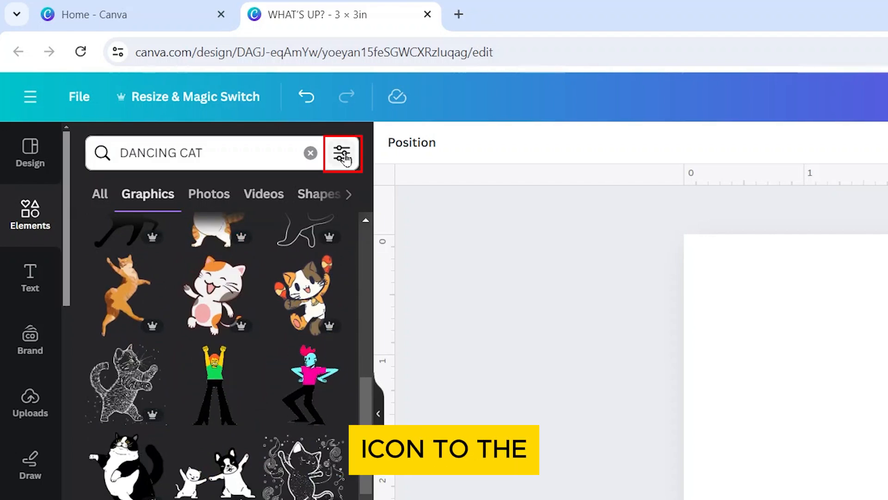
left_click(342, 154)
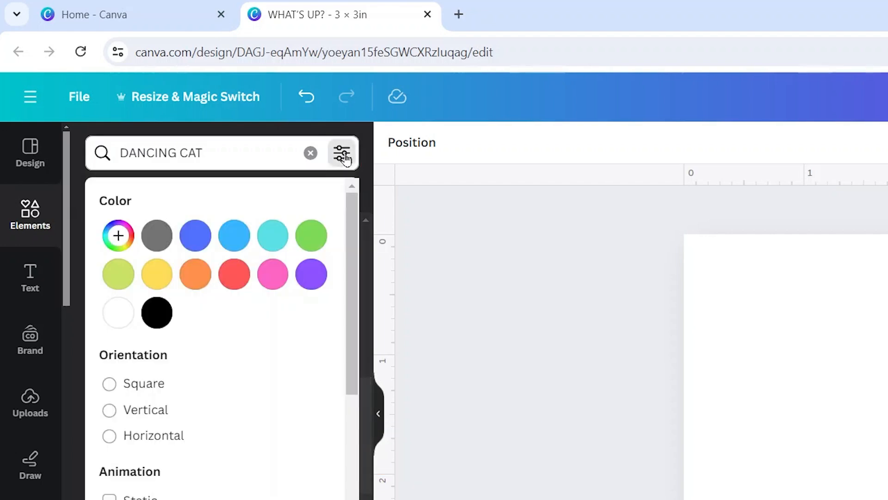
scroll("down", 3)
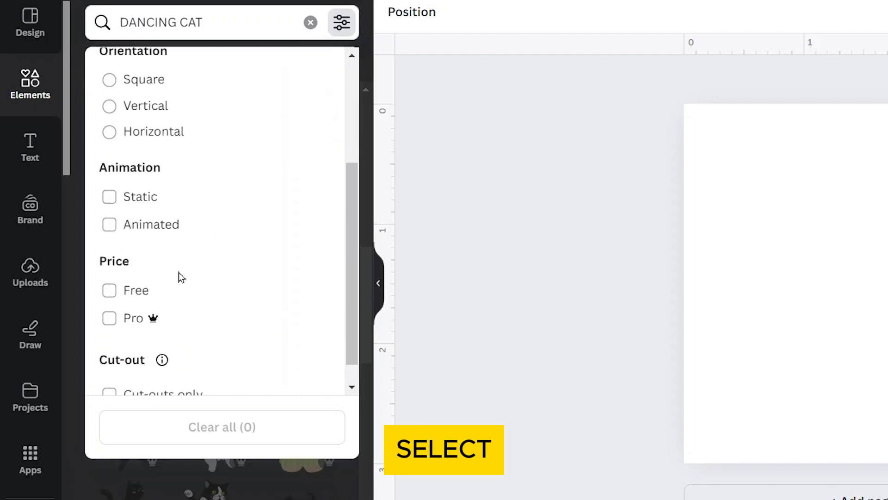
left_click(109, 224)
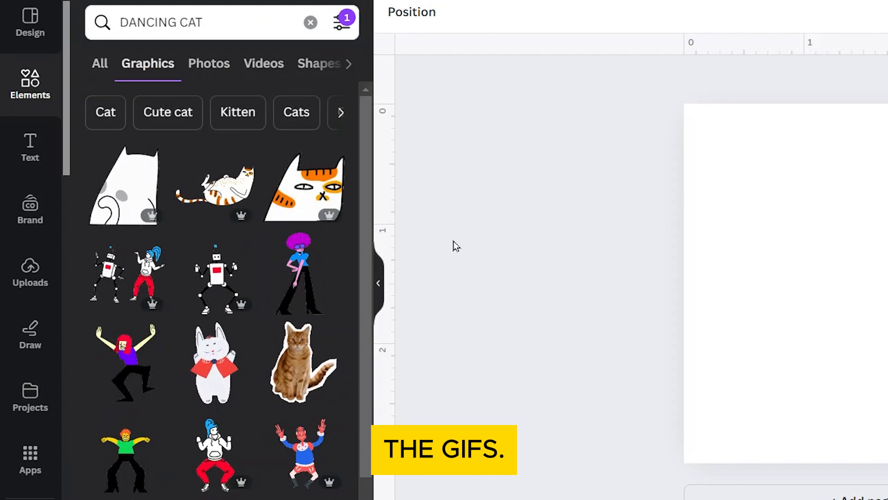
scroll("down", 3)
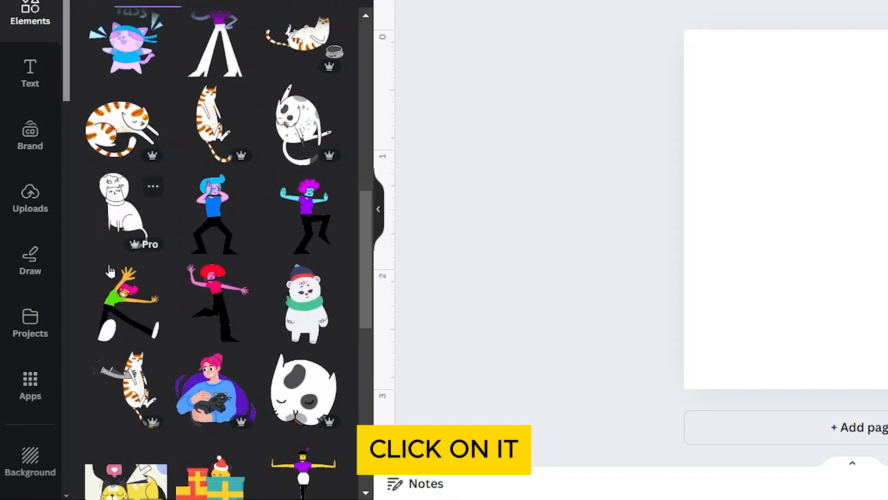
Add the orange-striped dancing cat graphic to the 3×3 in page
left_click(127, 387)
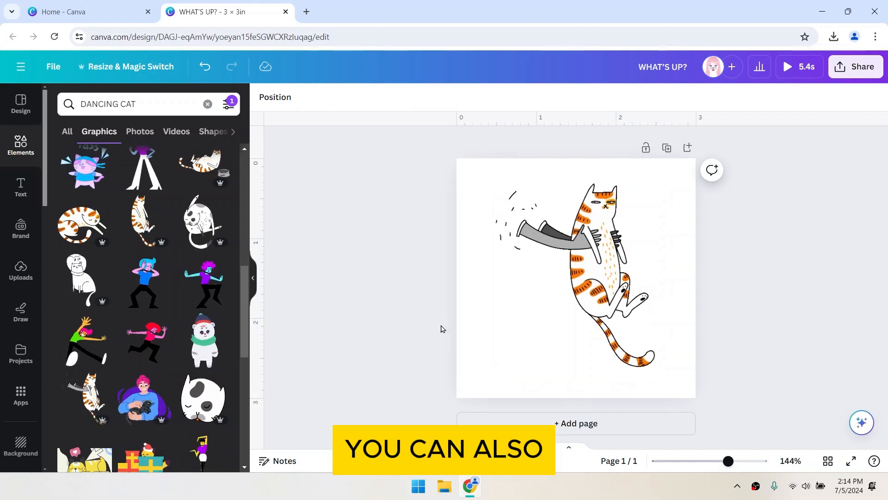
left_click(20, 272)
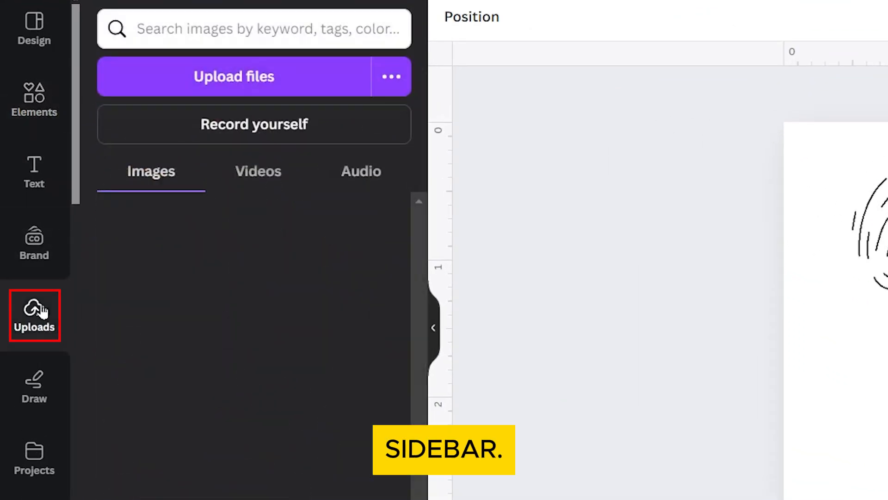
Upload the giphy kitten GIF from Downloads and show it among the uploaded videos
left_click(33, 316)
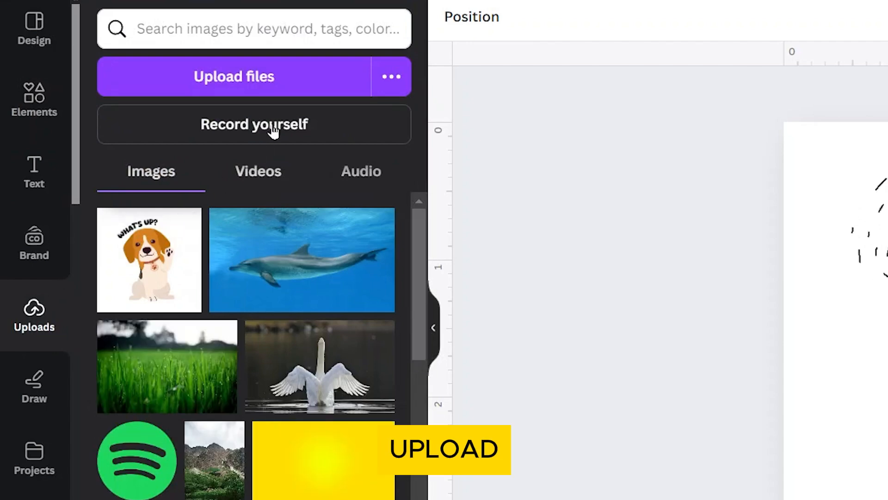
left_click(235, 77)
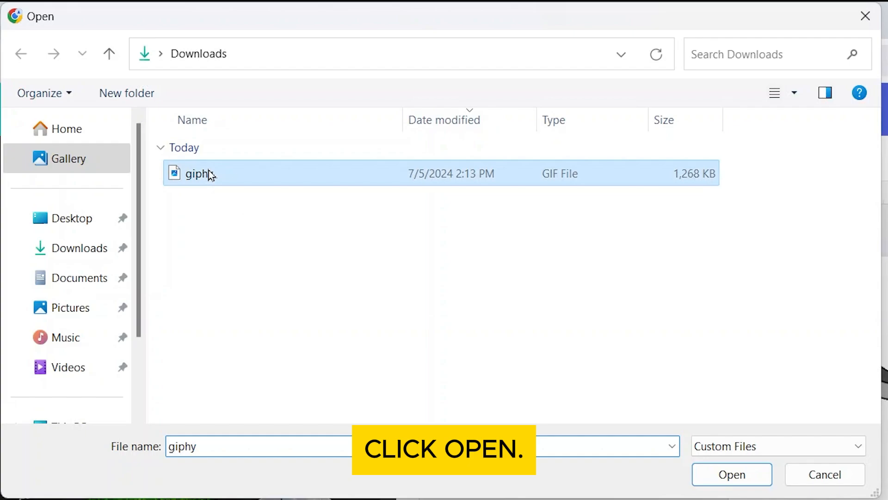
left_click(731, 474)
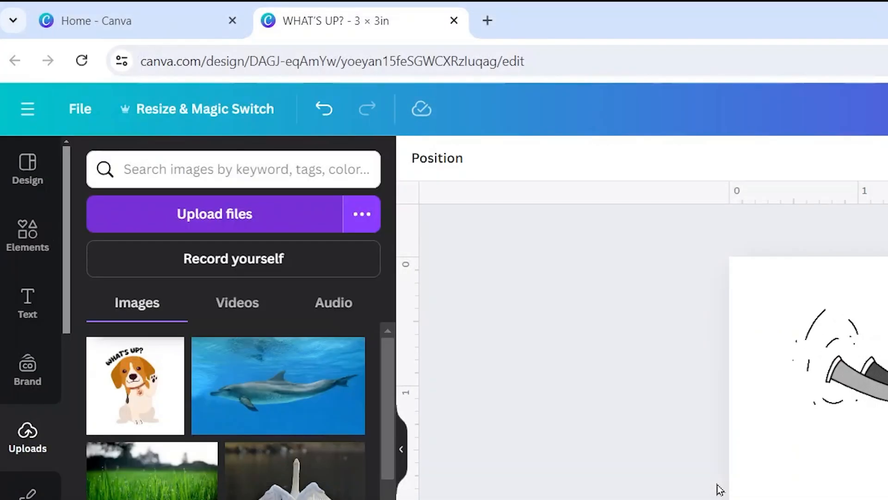
left_click(238, 302)
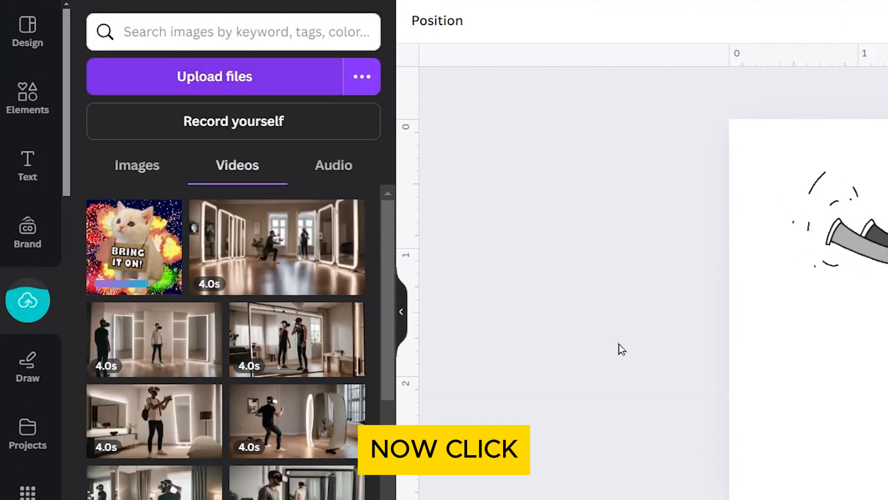